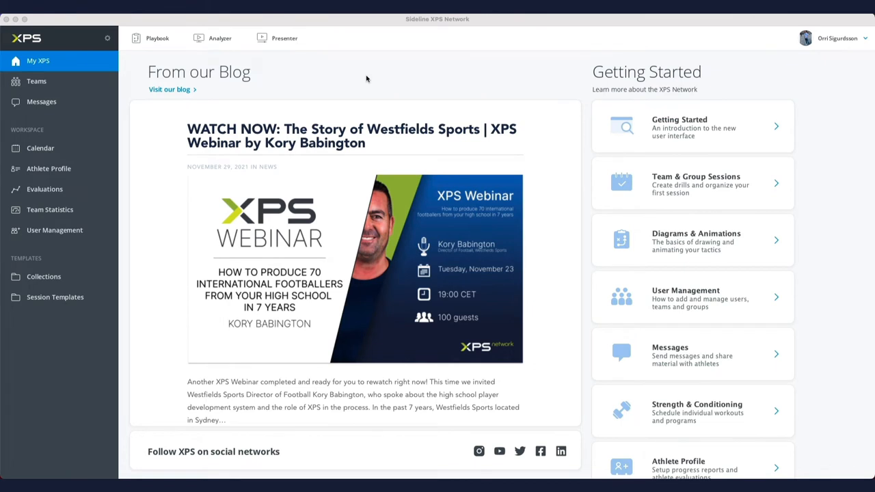
{"action": "mouse_move", "coordinate": [232, 46]}
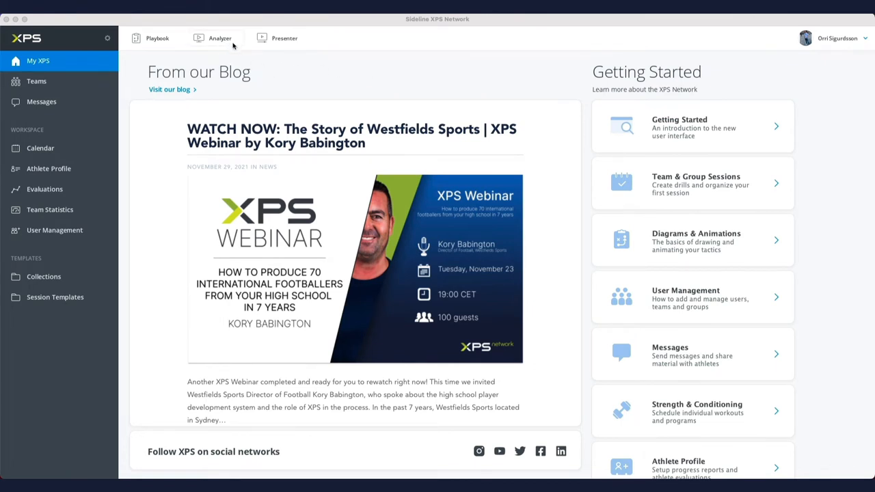
Launch Sideline Video Analyzer from the XPS Network toolbar.
{"action": "left_click", "coordinate": [219, 39]}
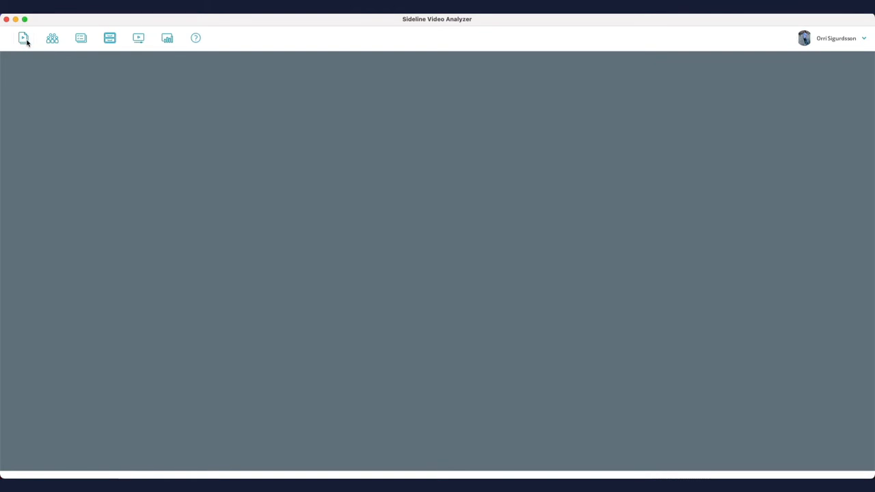
Show the Game Navigator with its season folders and bring up the game list's context menu.
{"action": "left_click", "coordinate": [25, 38]}
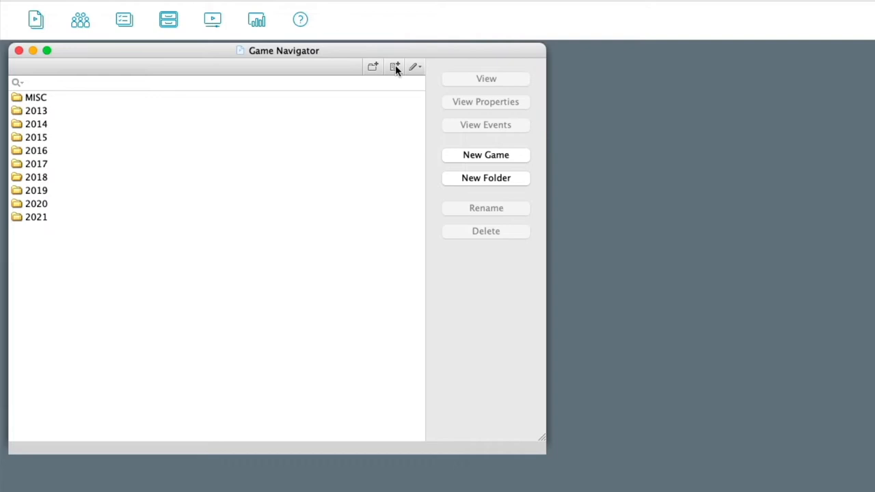
{"action": "right_click", "coordinate": [227, 238]}
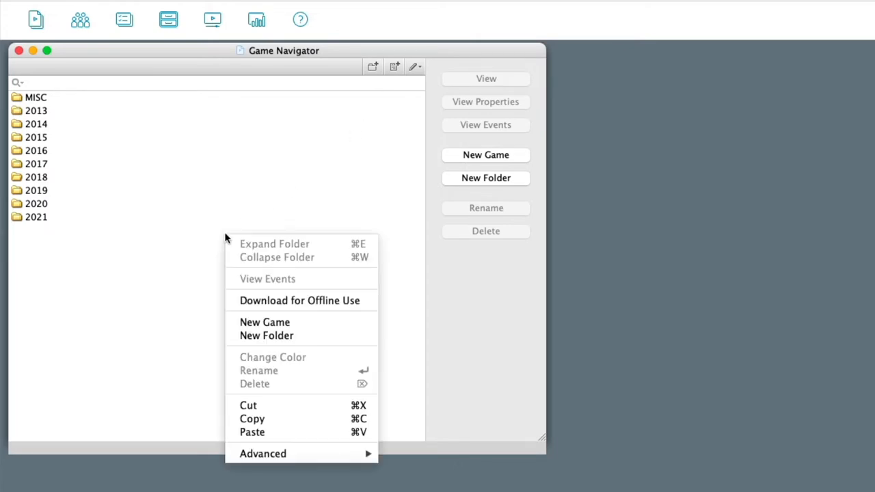
{"action": "left_click", "coordinate": [481, 169]}
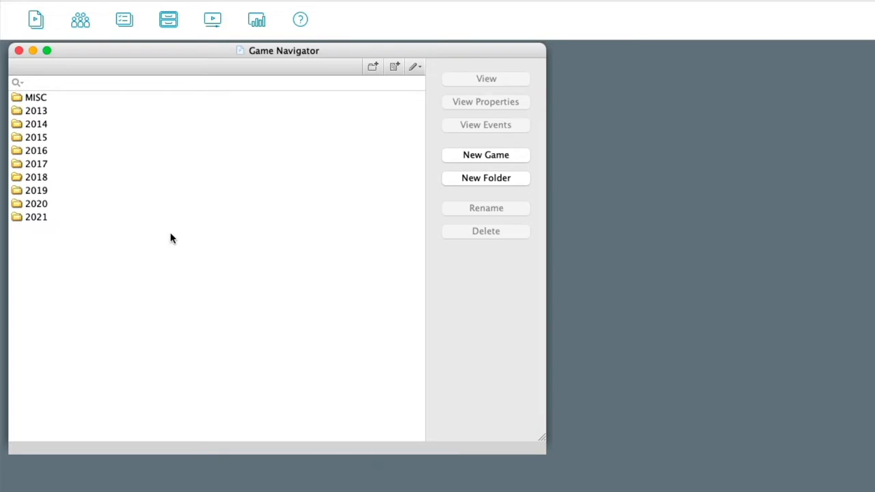
{"action": "right_click", "coordinate": [172, 238]}
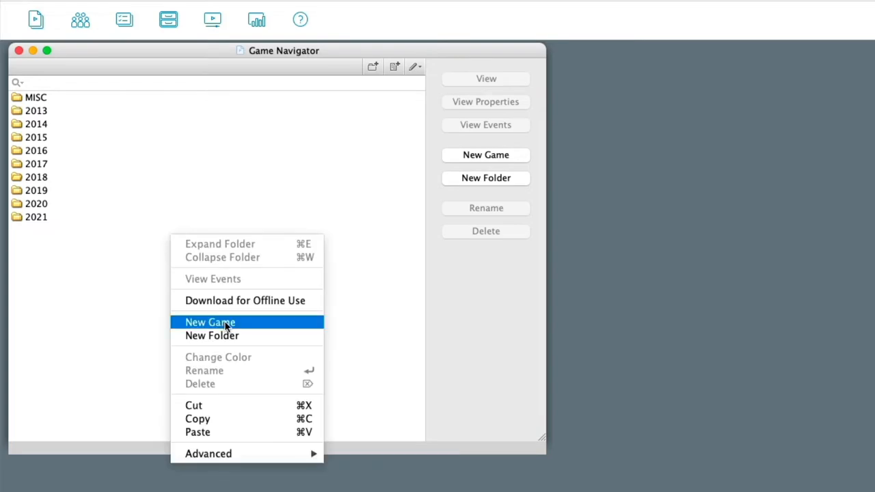
Create a New Game entry and link the local .mp4 match video to it.
{"action": "left_click", "coordinate": [211, 323]}
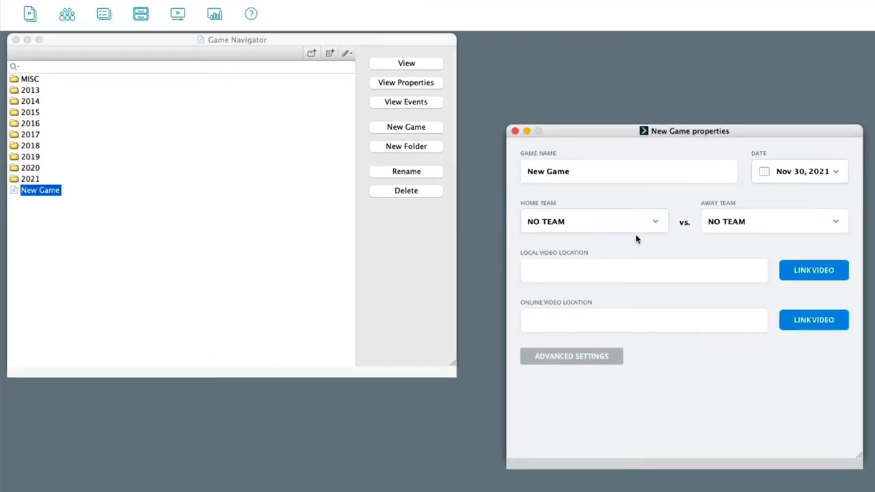
{"action": "mouse_move", "coordinate": [640, 243]}
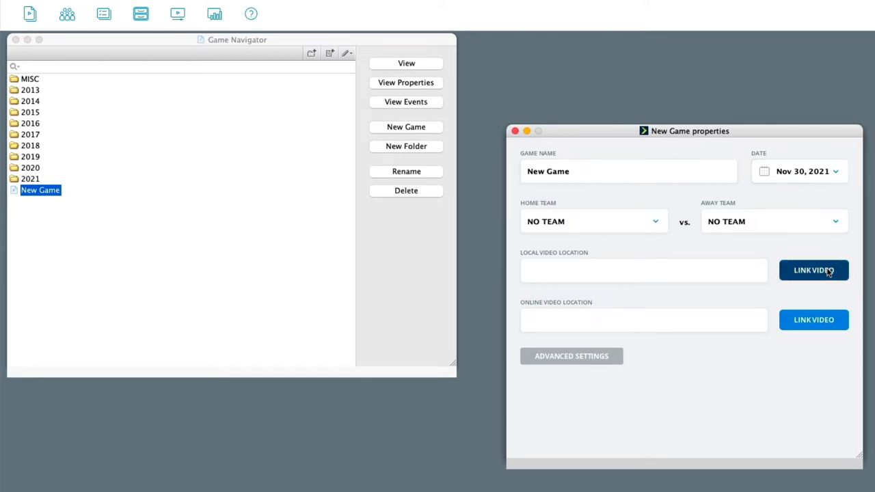
{"action": "left_click", "coordinate": [813, 271]}
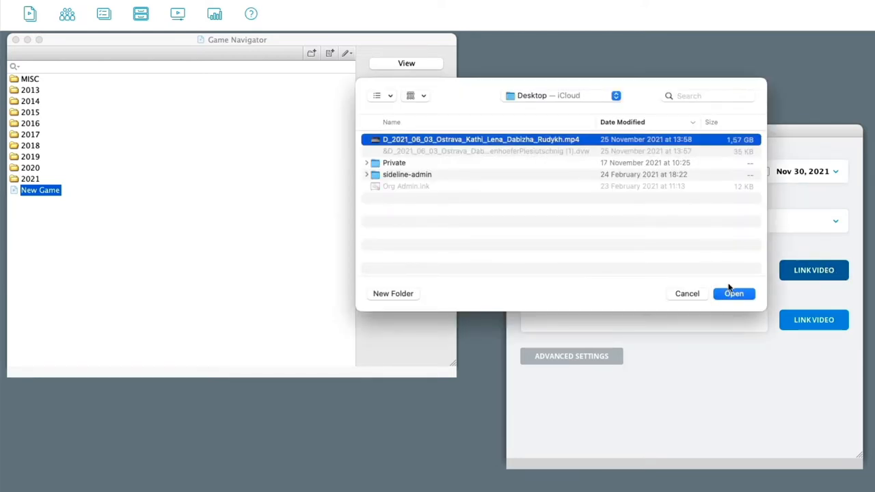
{"action": "left_click", "coordinate": [733, 293]}
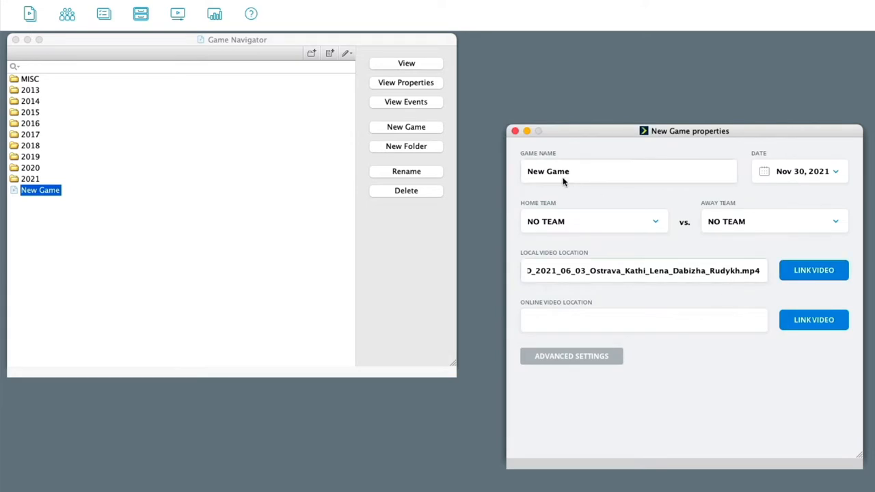
{"action": "left_click", "coordinate": [515, 131]}
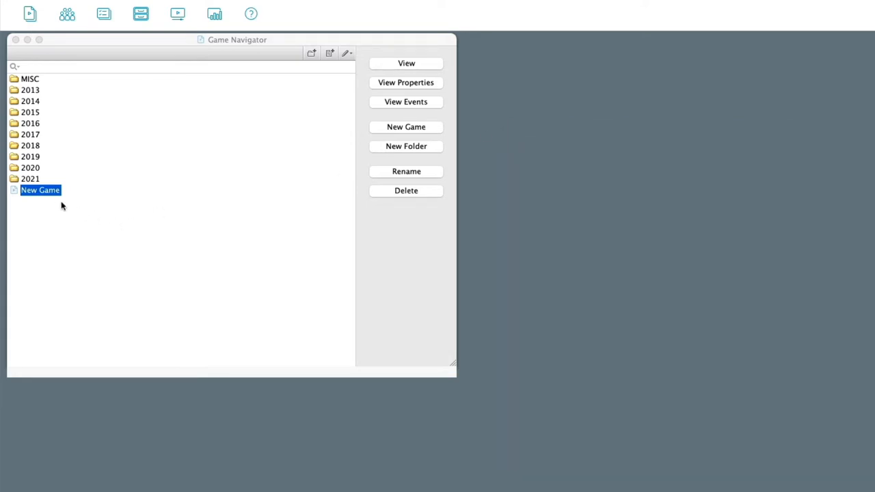
Import the .dvw scout file into New Game via Advanced > Import XML/XLS > Data Volley 4.
{"action": "right_click", "coordinate": [40, 190]}
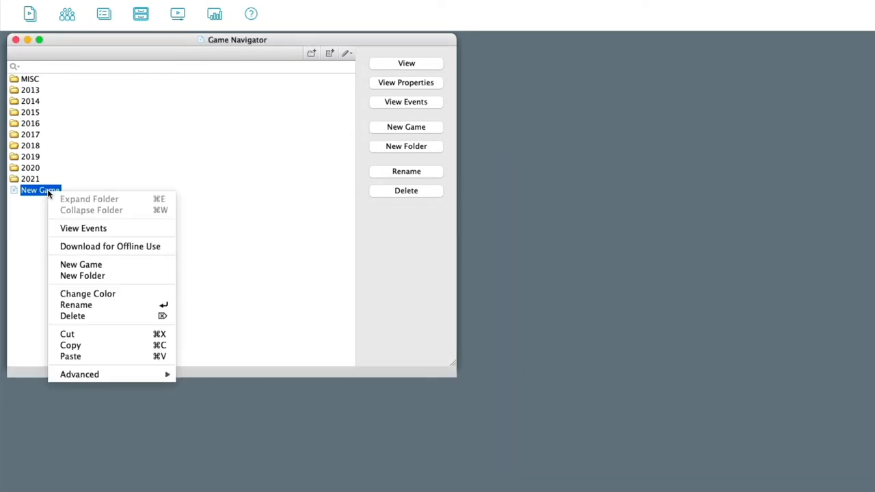
{"action": "left_click", "coordinate": [79, 375]}
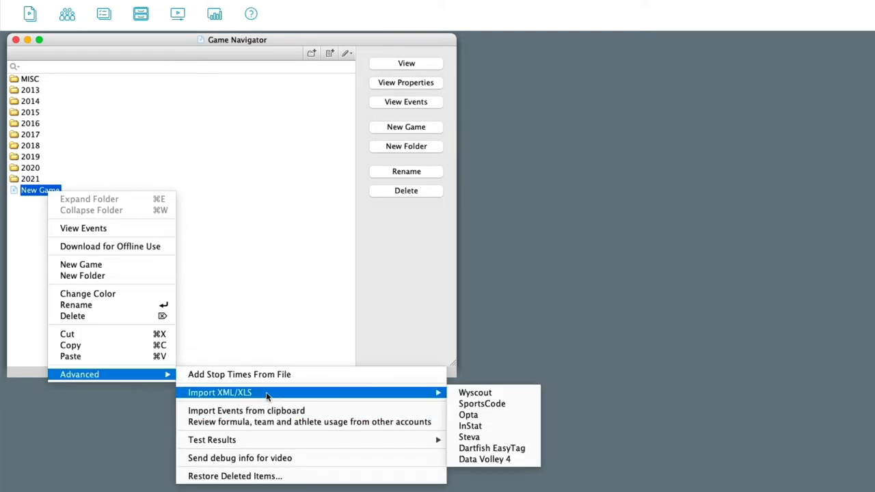
{"action": "mouse_move", "coordinate": [484, 459]}
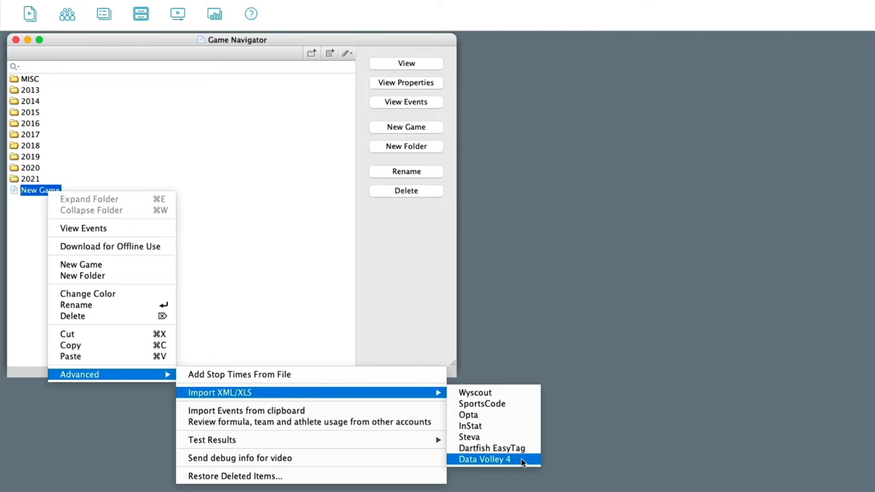
{"action": "left_click", "coordinate": [485, 460]}
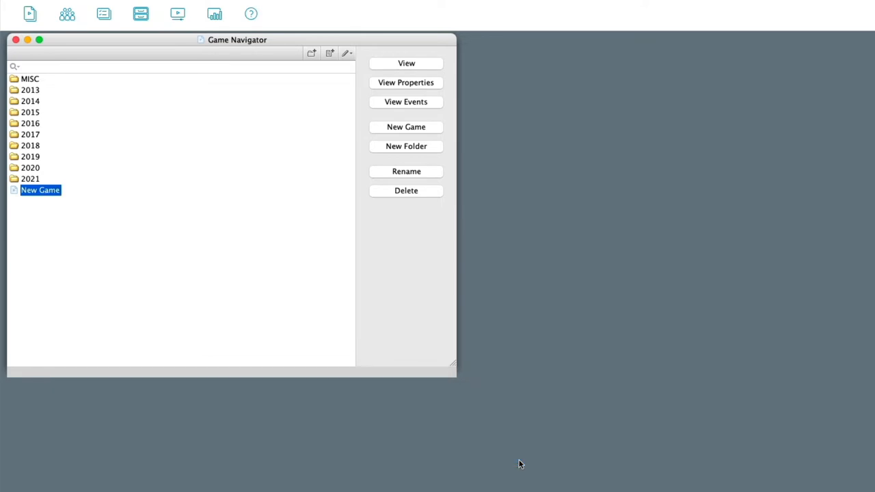
{"action": "left_click", "coordinate": [406, 63]}
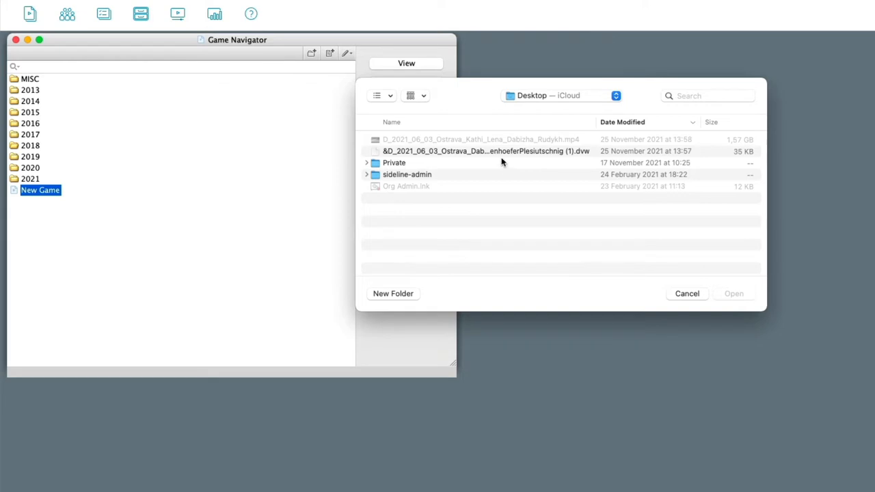
{"action": "left_click", "coordinate": [486, 151]}
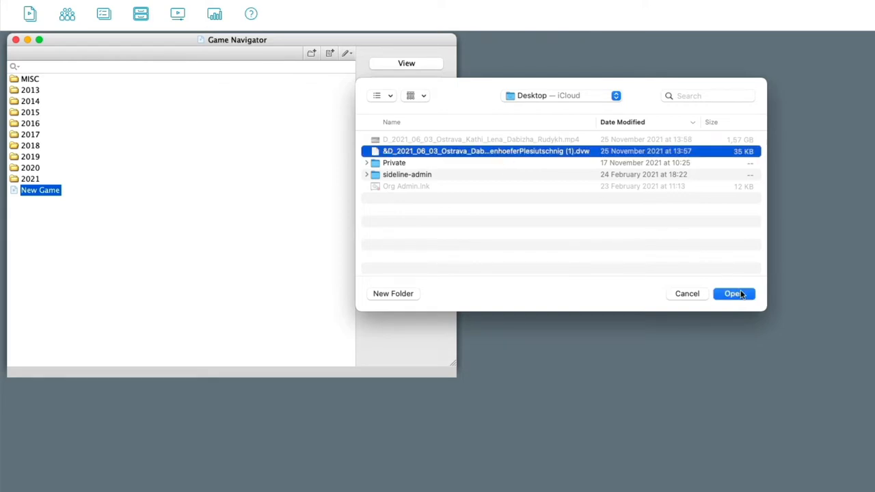
{"action": "left_click", "coordinate": [733, 292]}
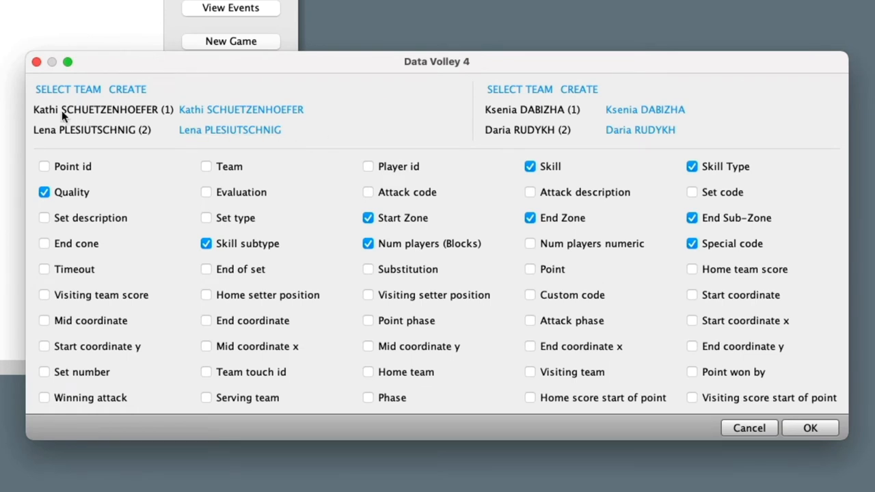
{"action": "mouse_move", "coordinate": [163, 117]}
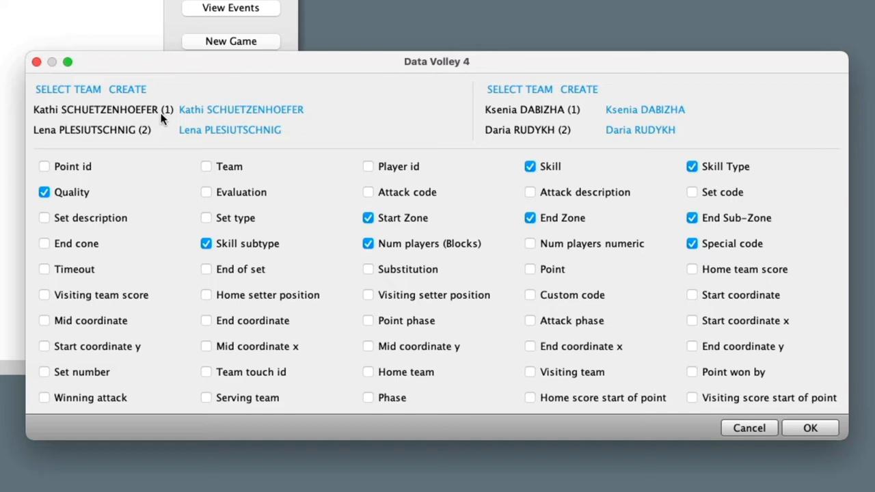
{"action": "mouse_move", "coordinate": [157, 115]}
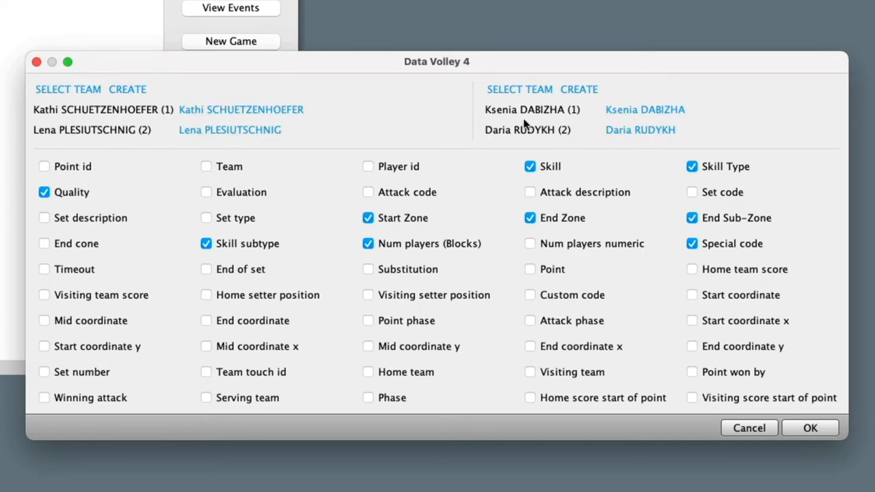
{"action": "mouse_move", "coordinate": [700, 116]}
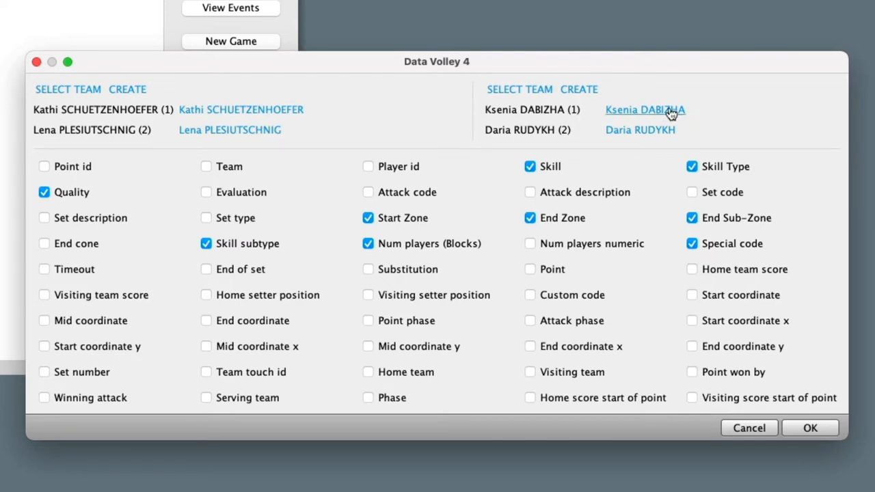
Bring up the existing-team selection list for the second player pair in the Data Volley 4 import.
{"action": "left_click", "coordinate": [646, 110]}
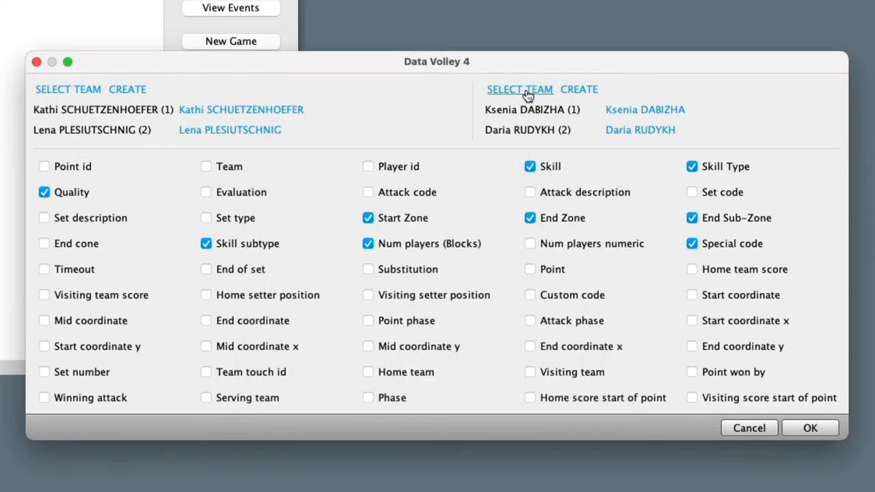
{"action": "left_click", "coordinate": [520, 89]}
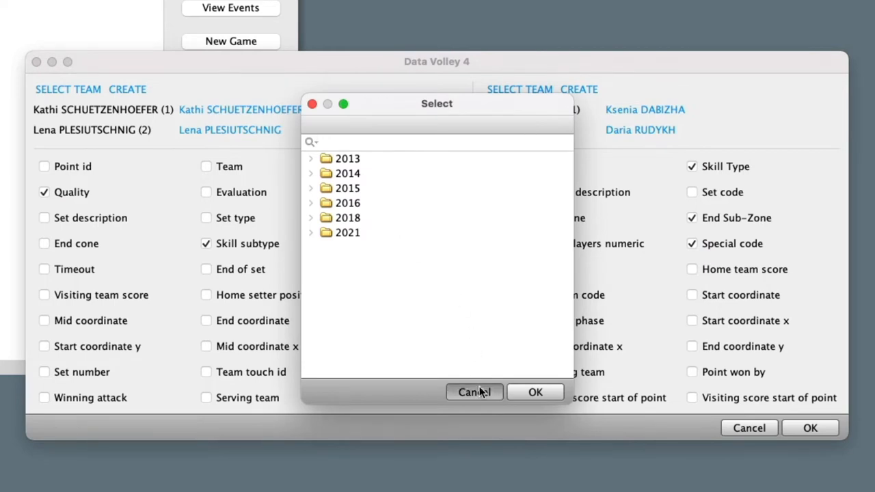
Cancel the team selection and create teams Schuetzenhoefer/Plesiutschnig and Dabizha/Rudykh from the imported players.
{"action": "left_click", "coordinate": [475, 391]}
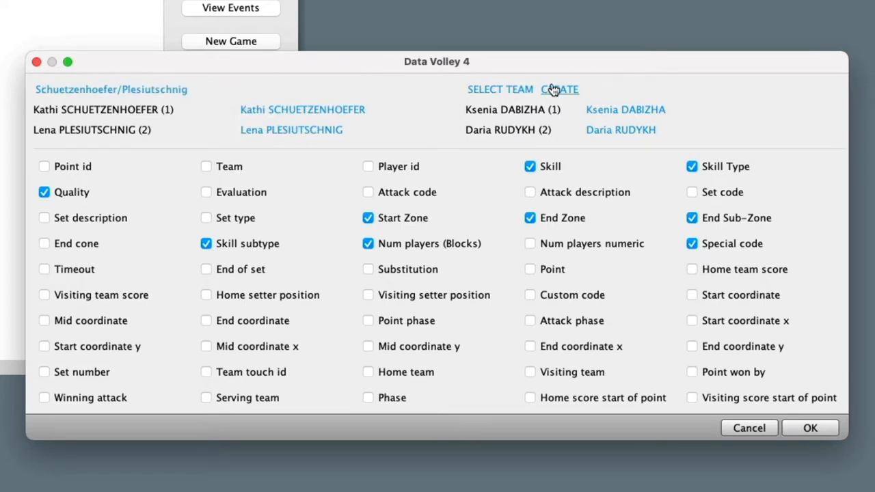
{"action": "left_click", "coordinate": [559, 90]}
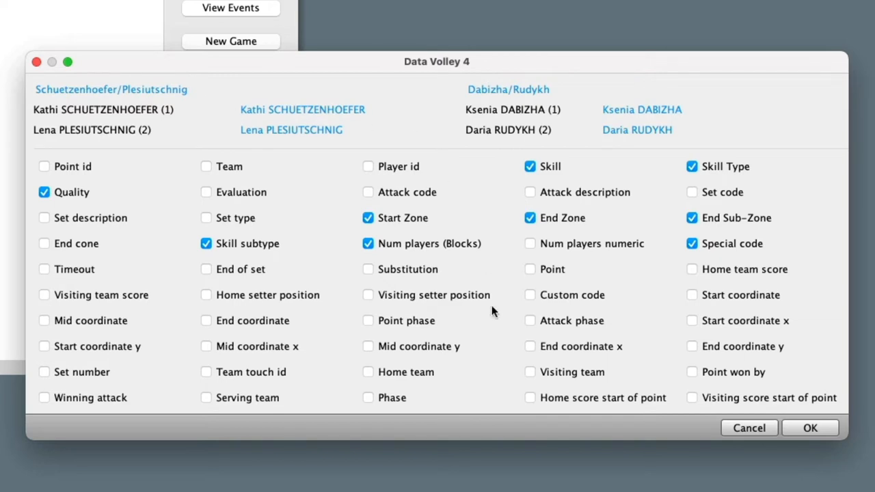
{"action": "mouse_move", "coordinate": [273, 287]}
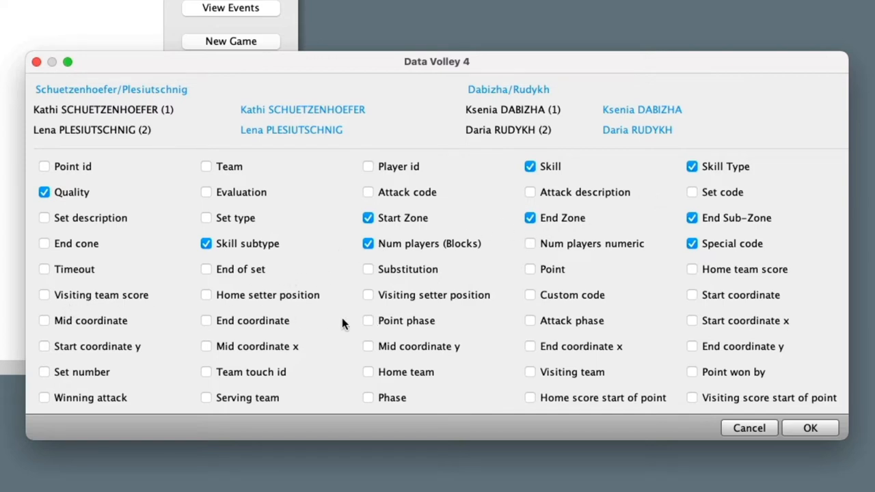
{"action": "mouse_move", "coordinate": [499, 286]}
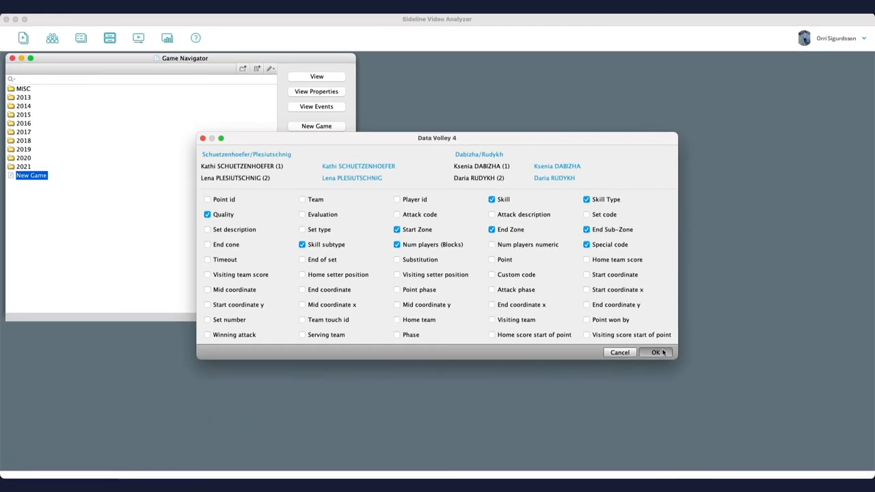
Confirm the import and set Schuetzenhoefer/Plesiutschnig as home and Dabizha/Rudykh as away team.
{"action": "left_click", "coordinate": [654, 353]}
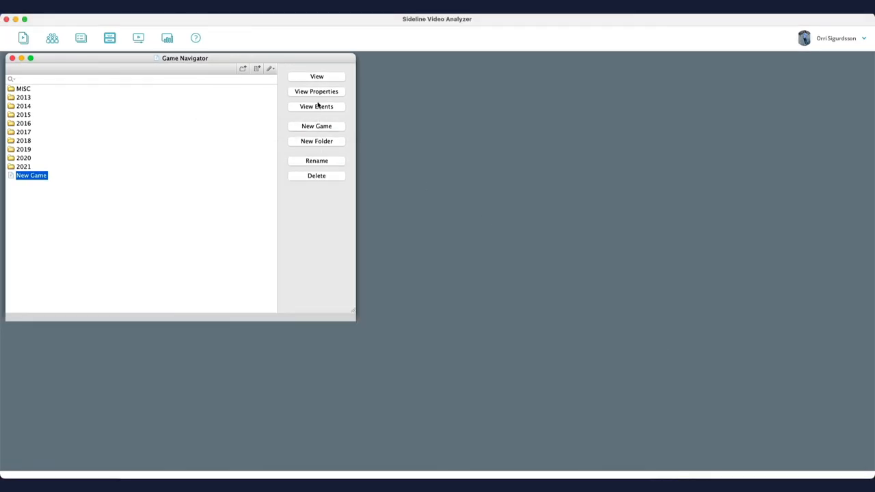
{"action": "left_click", "coordinate": [317, 90]}
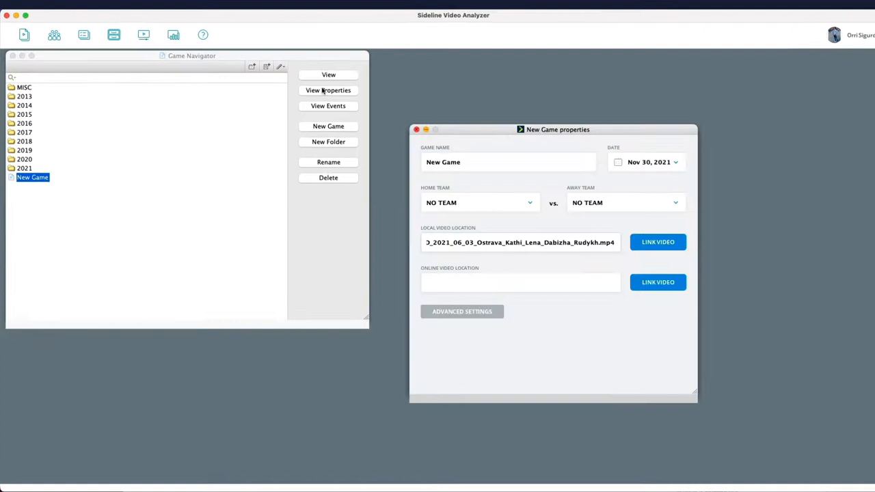
{"action": "left_click", "coordinate": [658, 242]}
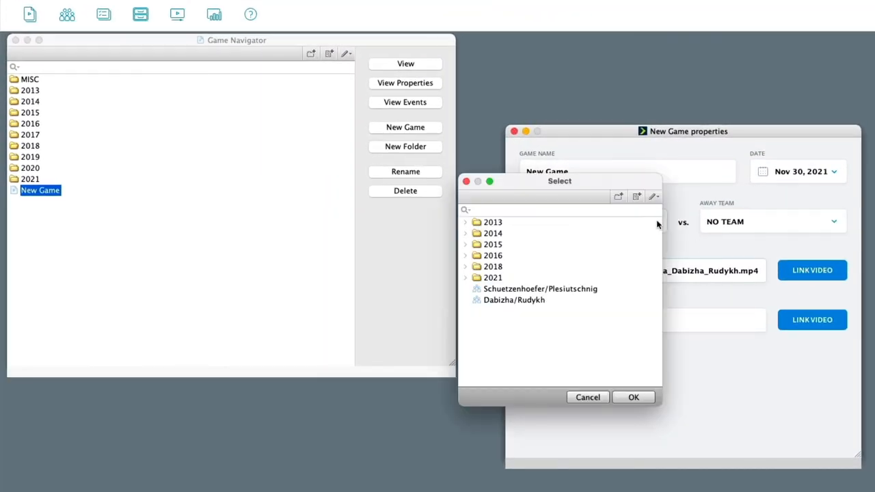
{"action": "left_click", "coordinate": [540, 289]}
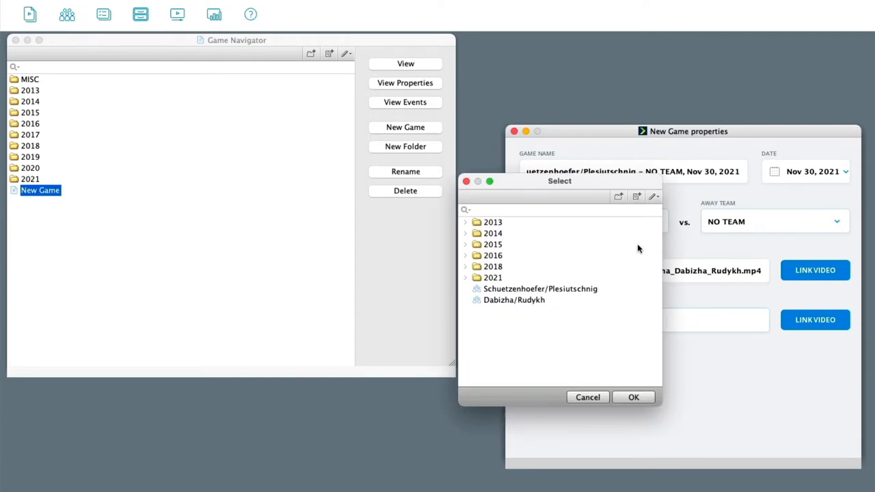
{"action": "left_click", "coordinate": [514, 300]}
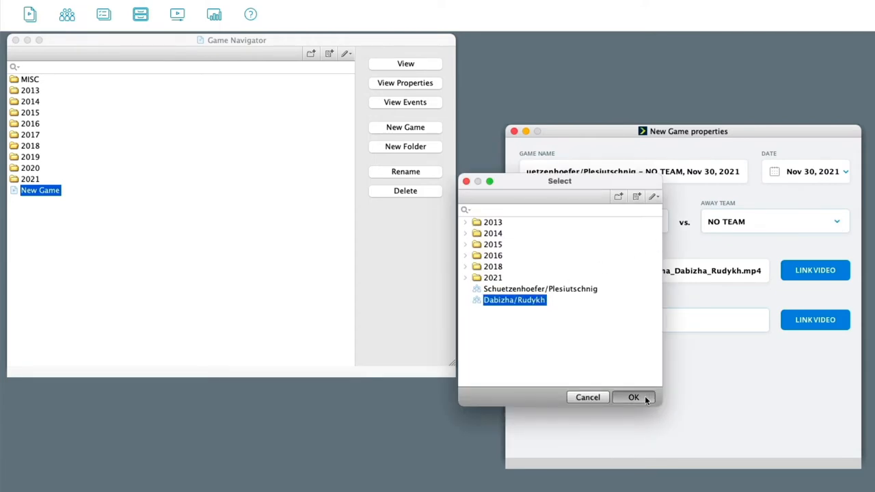
{"action": "left_click", "coordinate": [633, 396]}
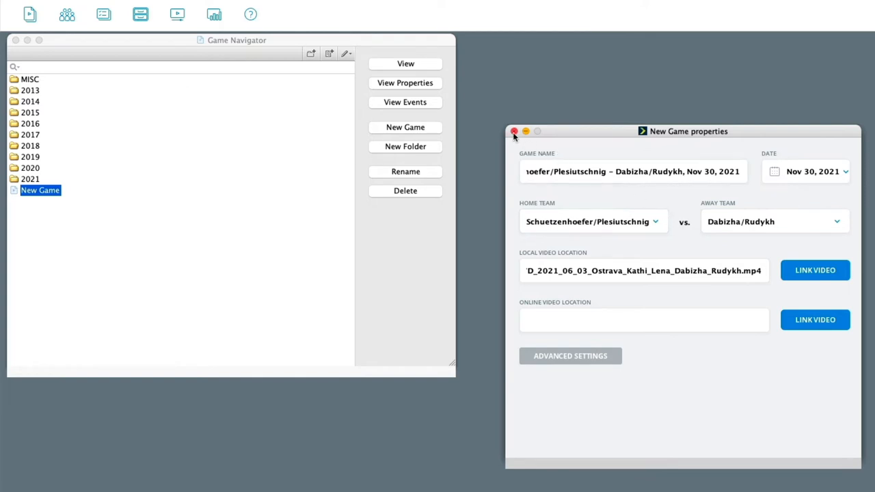
{"action": "left_click", "coordinate": [514, 131]}
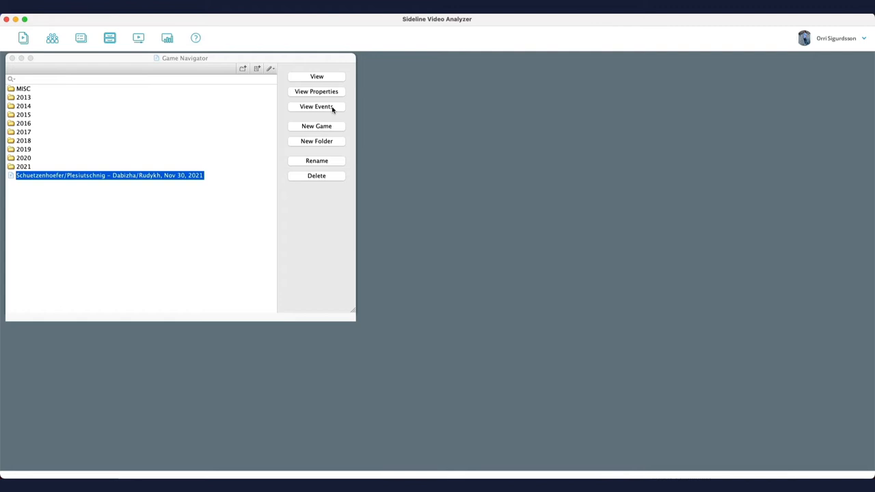
View the new game's event set listing its 527 imported Data Volley 4 events.
{"action": "left_click", "coordinate": [316, 106]}
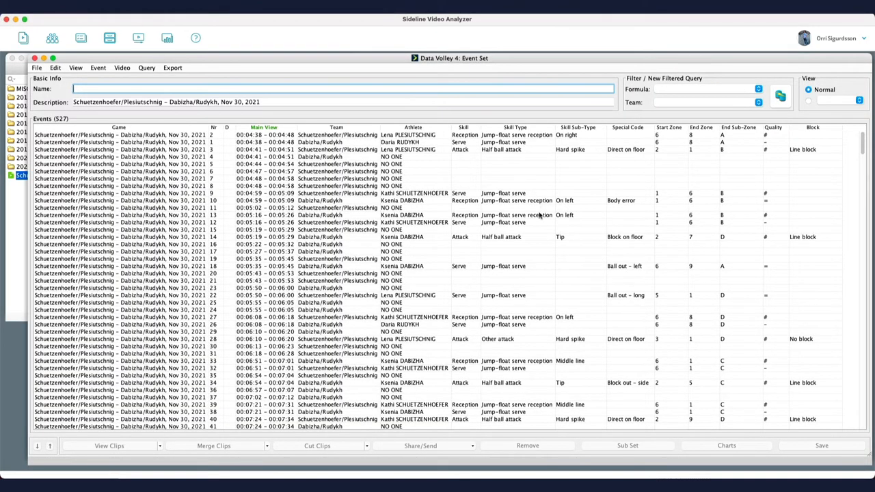
{"action": "mouse_move", "coordinate": [424, 157]}
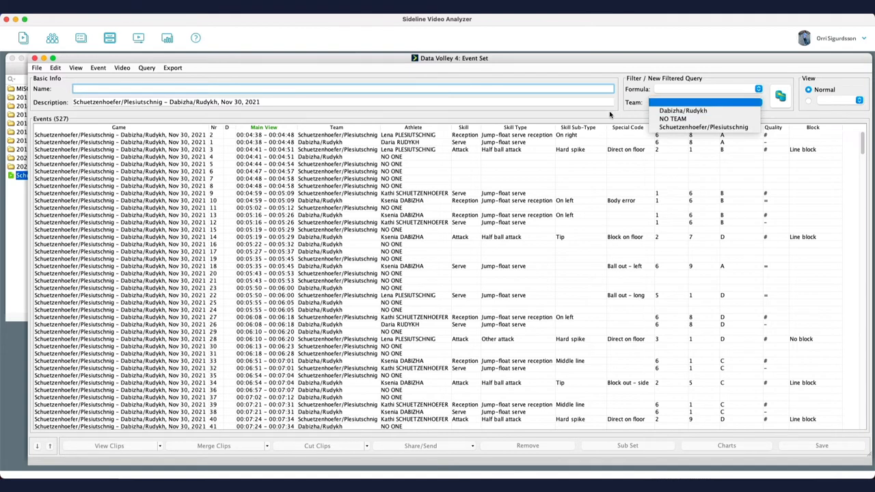
Filter events to team Dabizha/Rudykh (261 events) and sort them by Skill.
{"action": "left_click", "coordinate": [682, 109]}
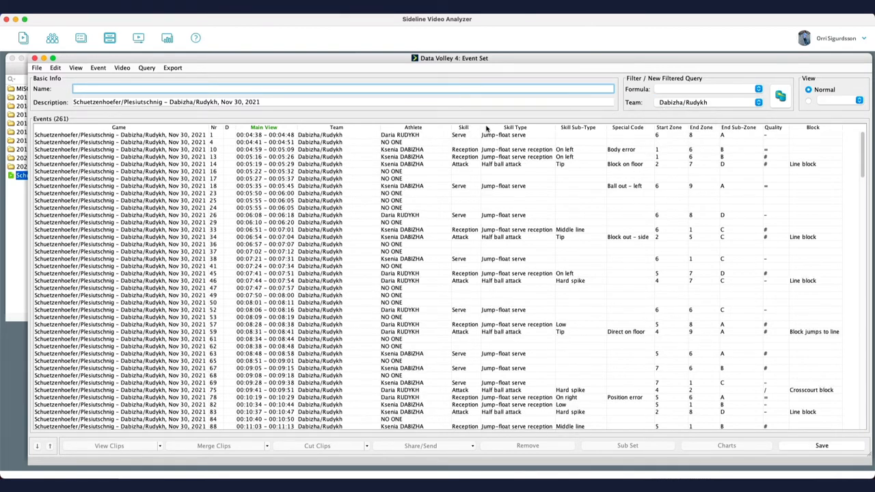
{"action": "left_click", "coordinate": [463, 127]}
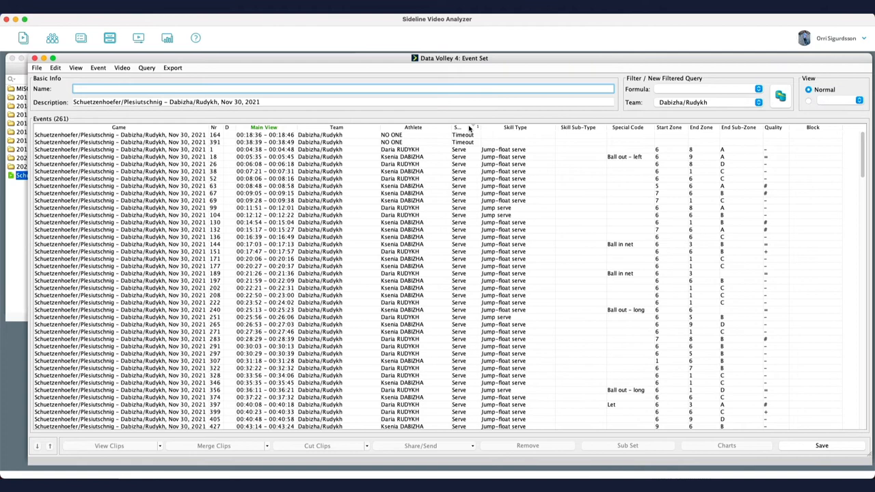
{"action": "mouse_move", "coordinate": [563, 137]}
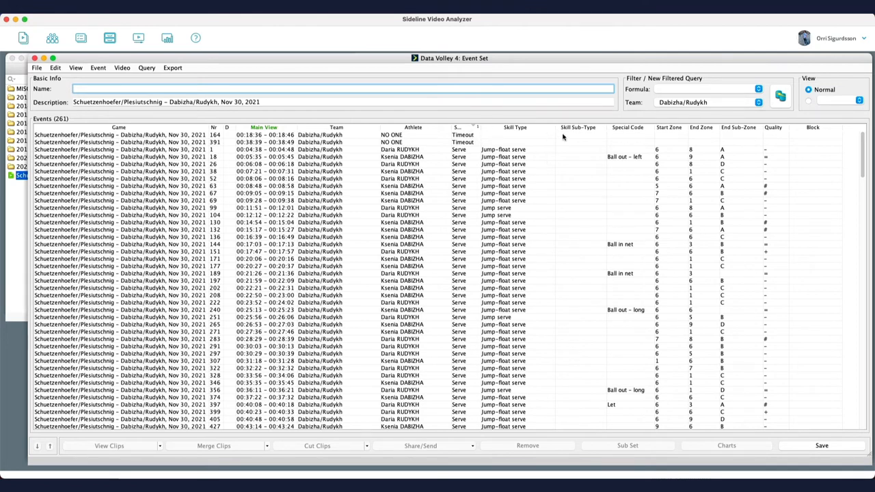
{"action": "mouse_move", "coordinate": [640, 129]}
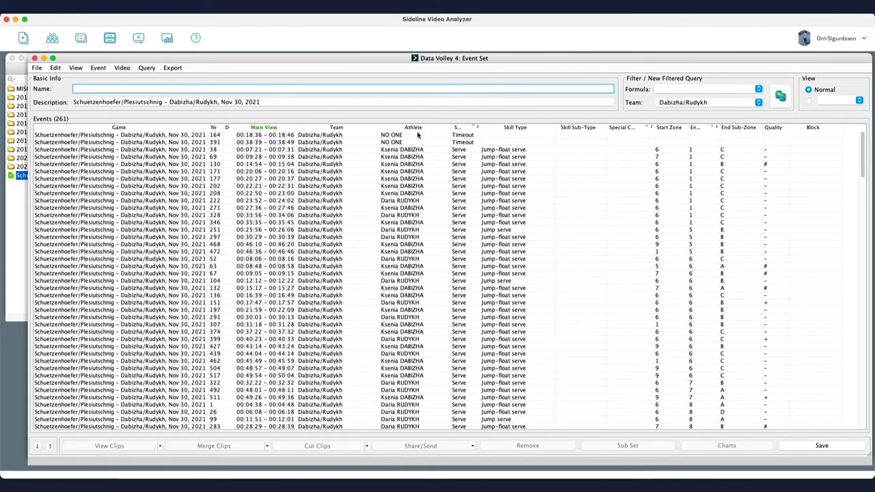
{"action": "mouse_move", "coordinate": [353, 159]}
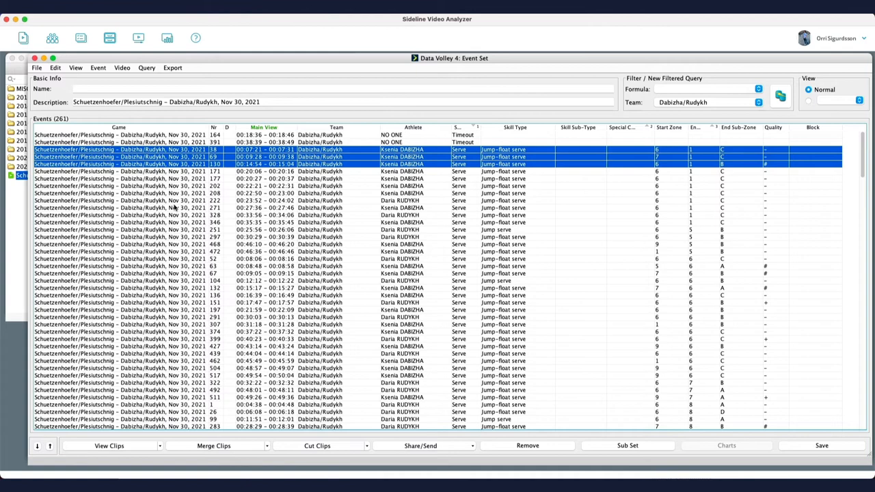
{"action": "mouse_move", "coordinate": [260, 346]}
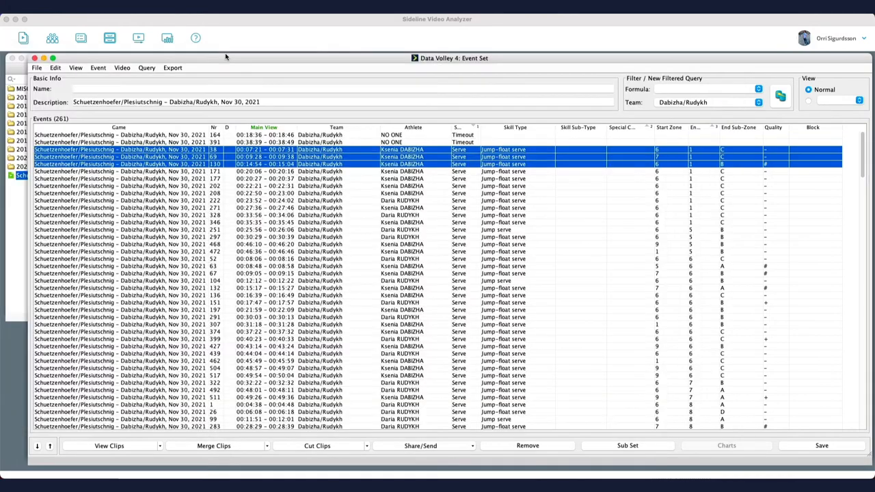
{"action": "mouse_move", "coordinate": [273, 159]}
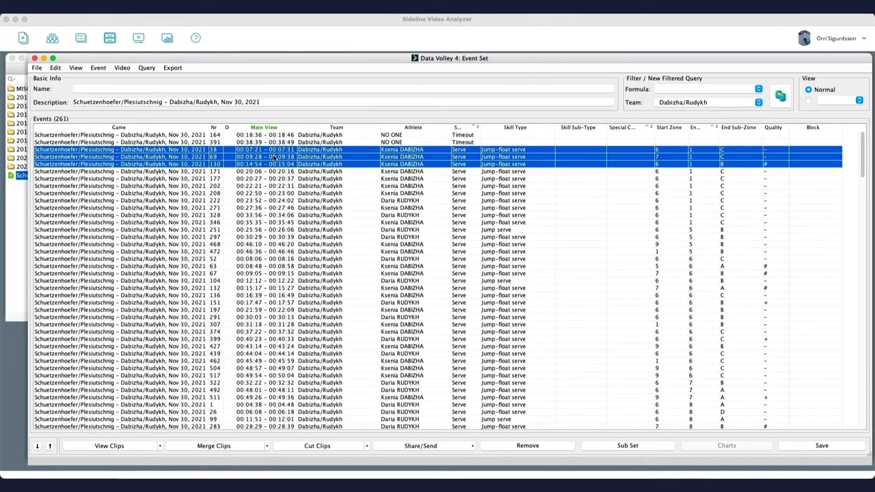
{"action": "right_click", "coordinate": [274, 157]}
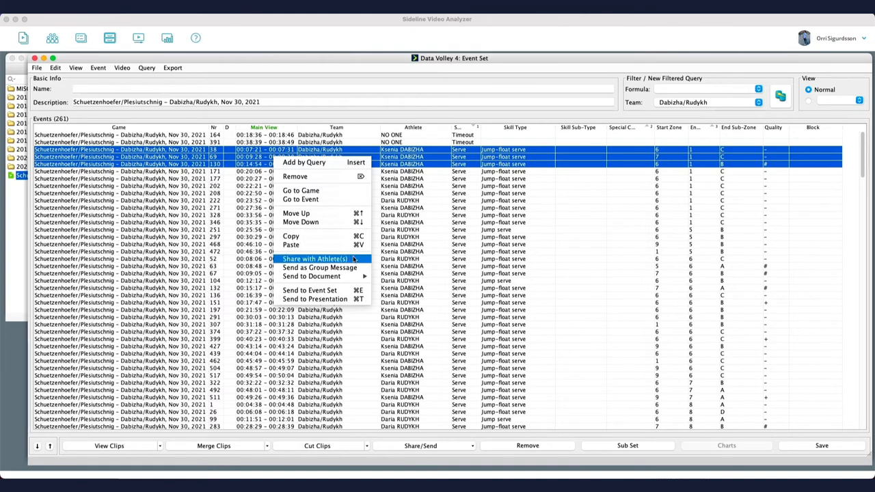
{"action": "mouse_move", "coordinate": [320, 267]}
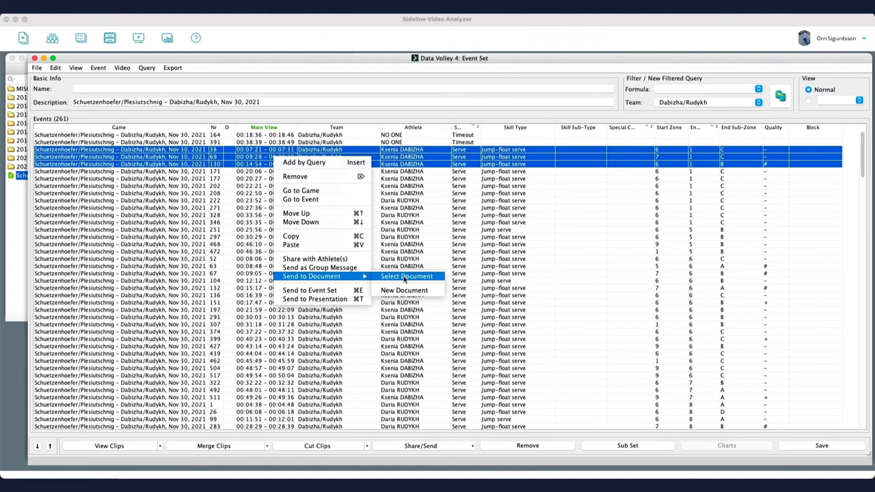
{"action": "mouse_move", "coordinate": [314, 299]}
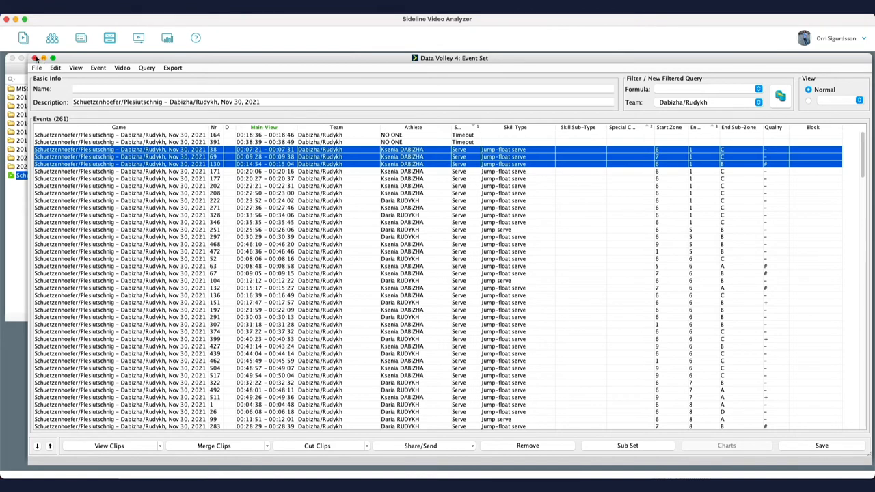
{"action": "left_click", "coordinate": [36, 58]}
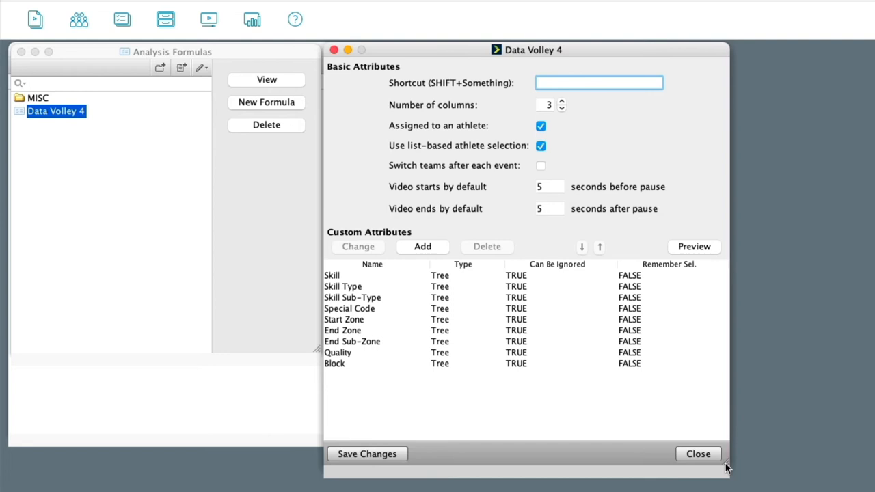
{"action": "mouse_move", "coordinate": [458, 393]}
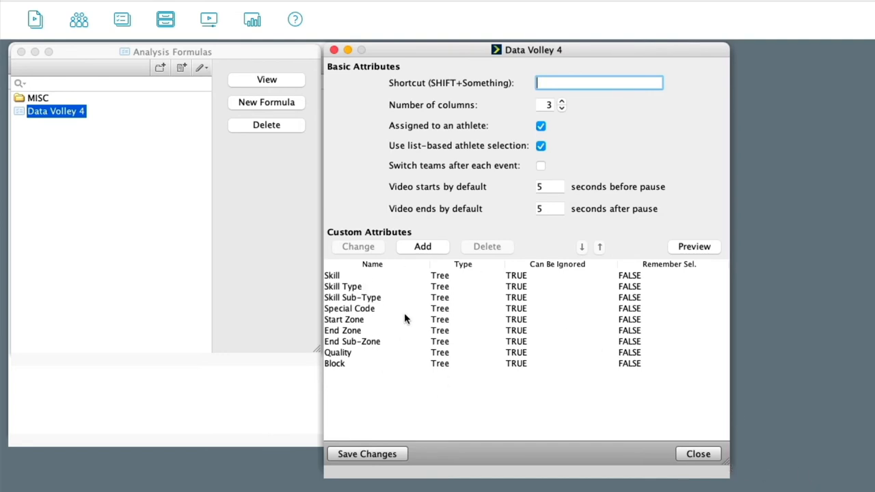
{"action": "mouse_move", "coordinate": [363, 275]}
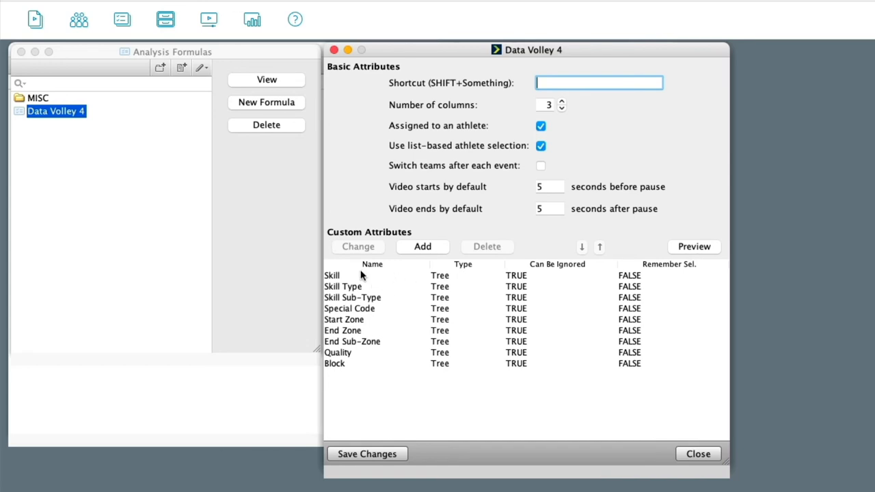
{"action": "mouse_move", "coordinate": [378, 282]}
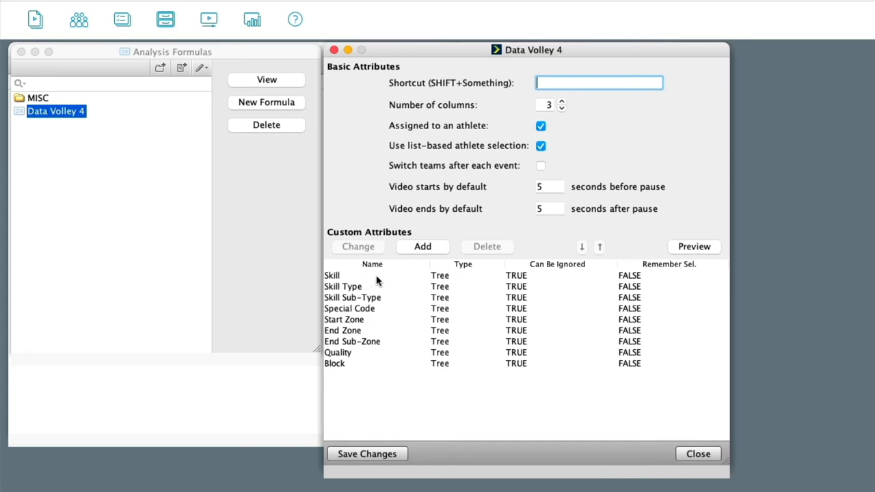
{"action": "mouse_move", "coordinate": [532, 409]}
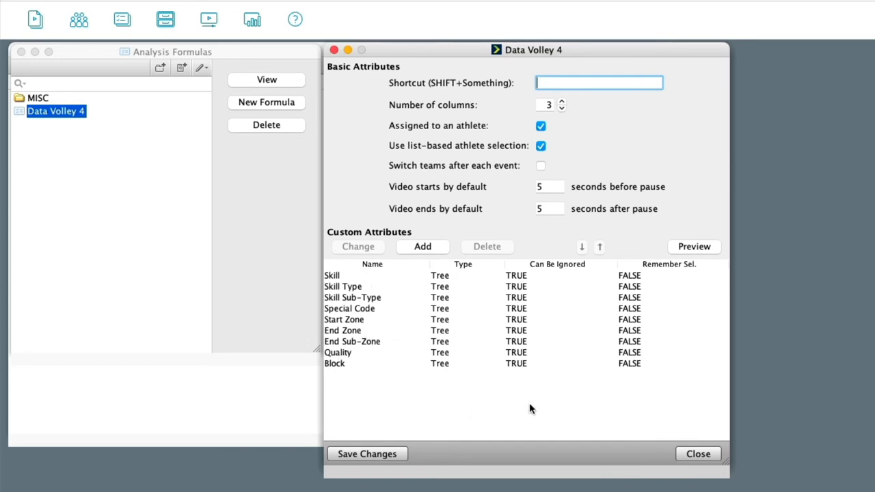
Select the Skill Sub-Type custom attribute in the Data Volley 4 analysis formula.
{"action": "left_click", "coordinate": [331, 275]}
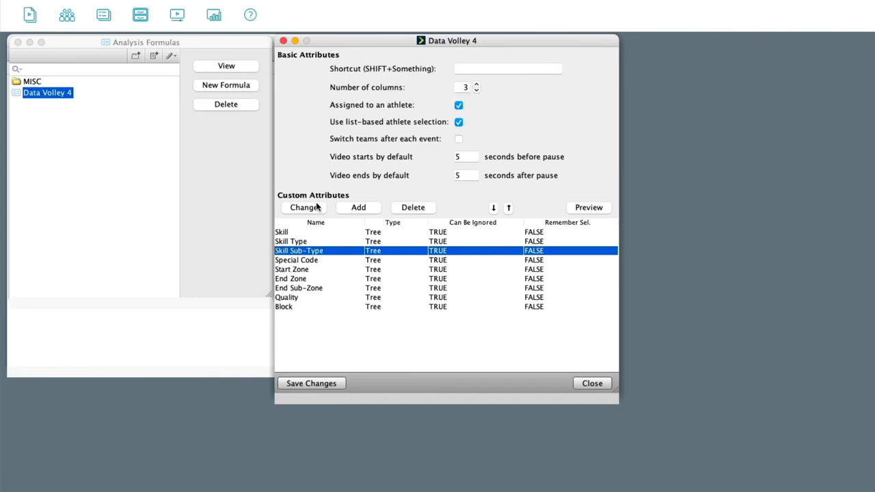
Edit the Skill Sub-Type attribute, showing values like On right, Hard spike, Tip and Low.
{"action": "left_click", "coordinate": [304, 208]}
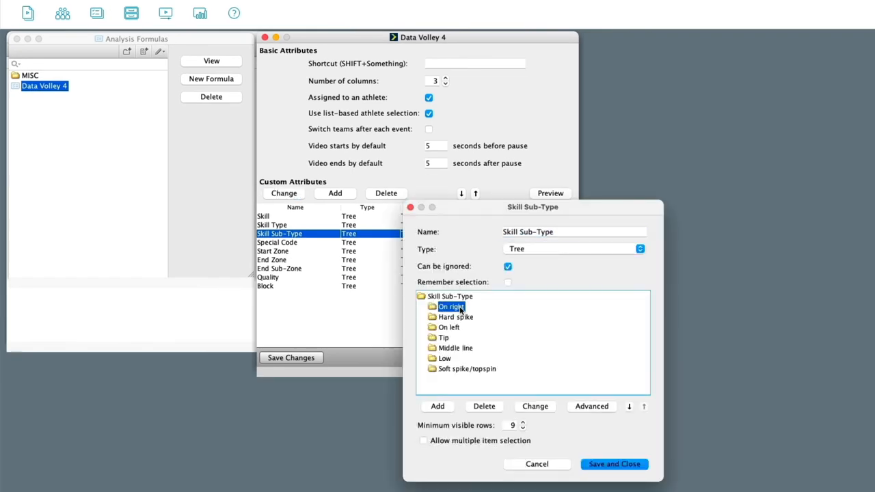
{"action": "mouse_move", "coordinate": [424, 345]}
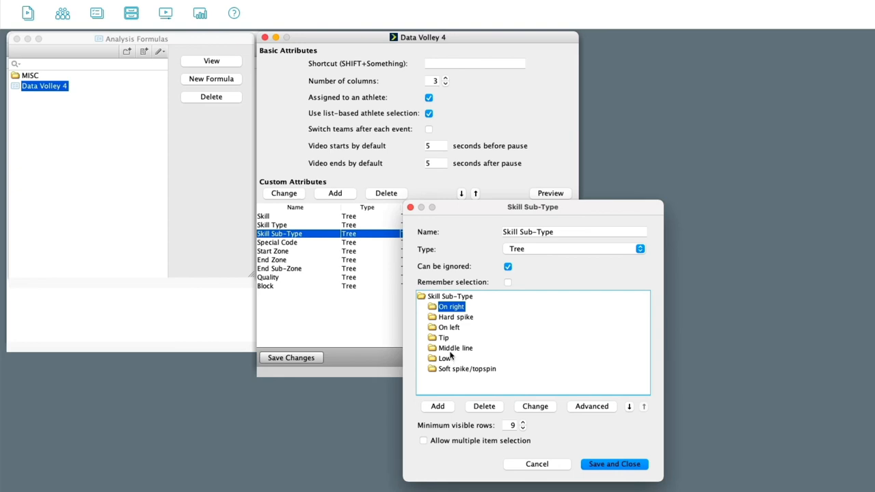
{"action": "mouse_move", "coordinate": [422, 348]}
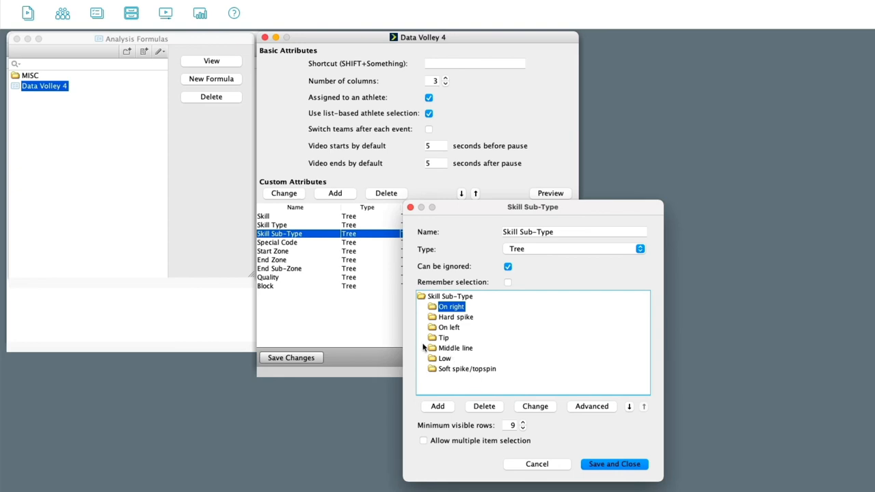
{"action": "mouse_move", "coordinate": [445, 285]}
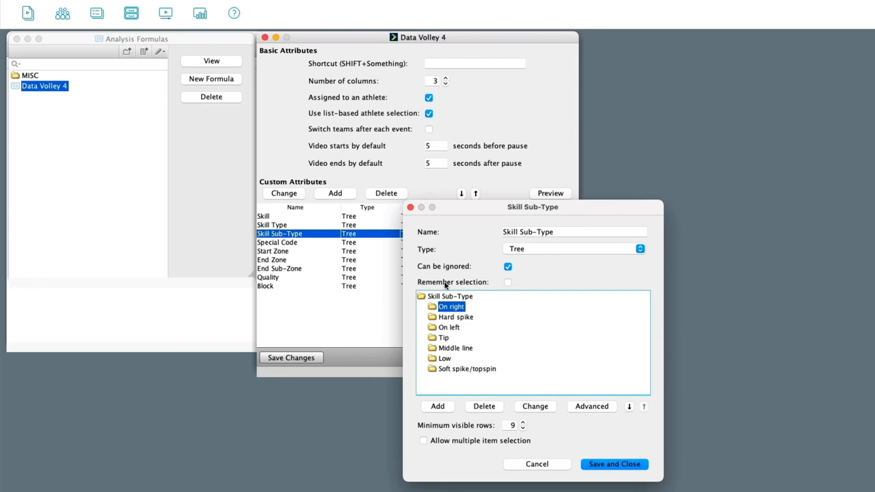
{"action": "mouse_move", "coordinate": [459, 231]}
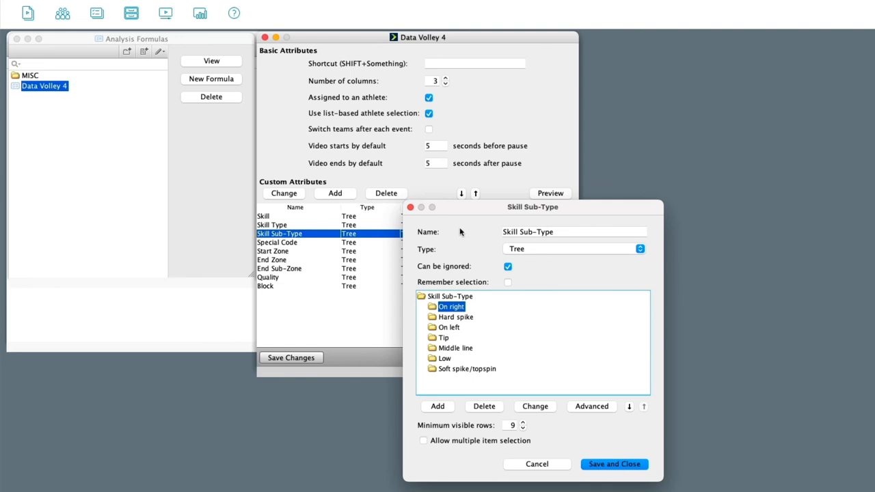
{"action": "mouse_move", "coordinate": [473, 224]}
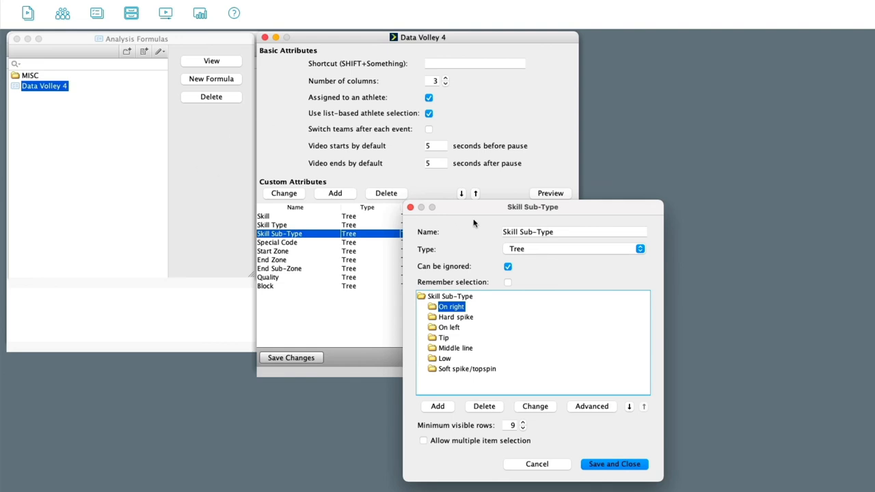
{"action": "mouse_move", "coordinate": [460, 216]}
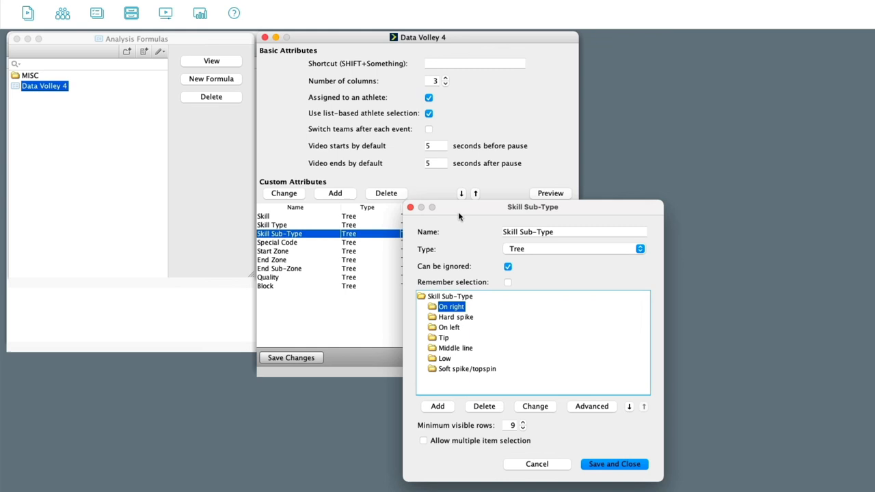
{"action": "mouse_move", "coordinate": [449, 285]}
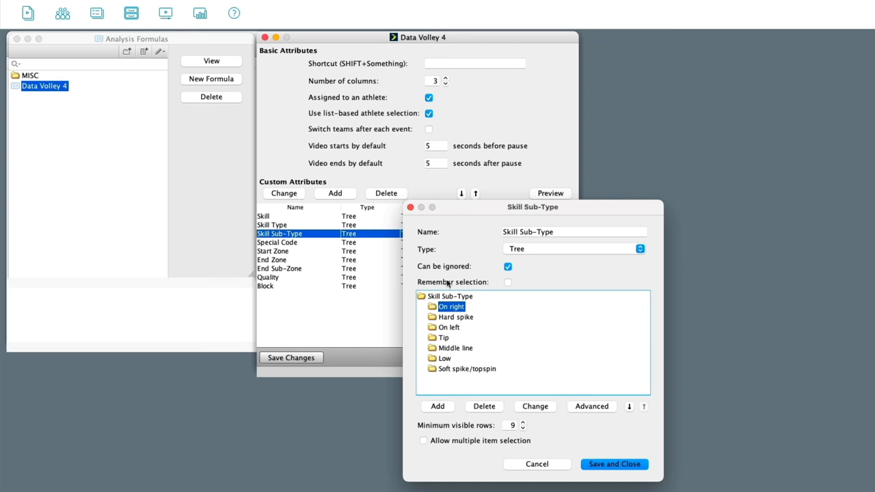
{"action": "mouse_move", "coordinate": [443, 350]}
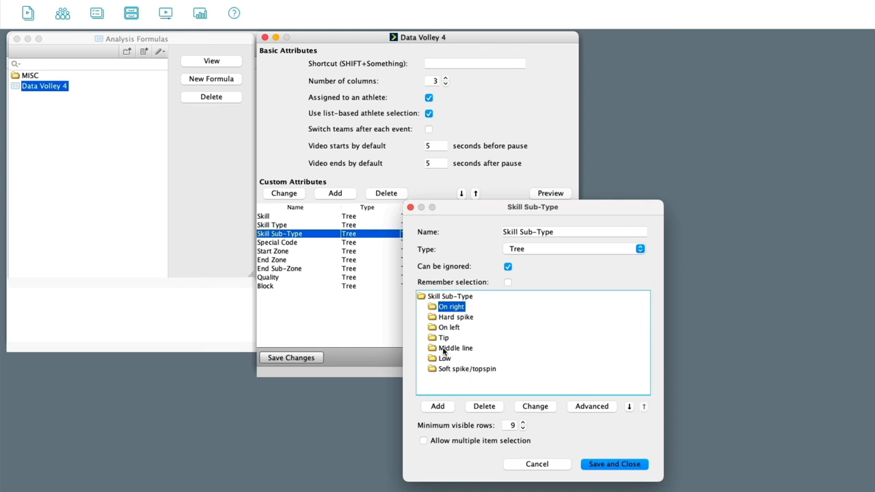
{"action": "mouse_move", "coordinate": [472, 320]}
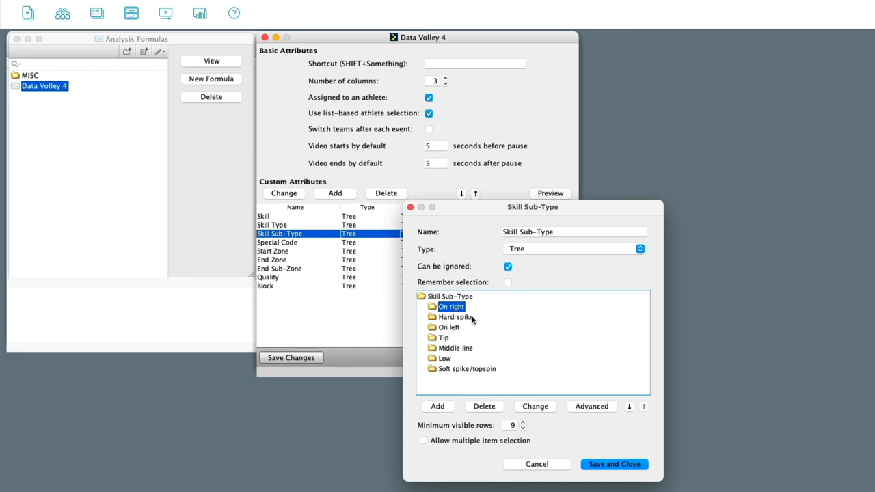
{"action": "mouse_move", "coordinate": [448, 337]}
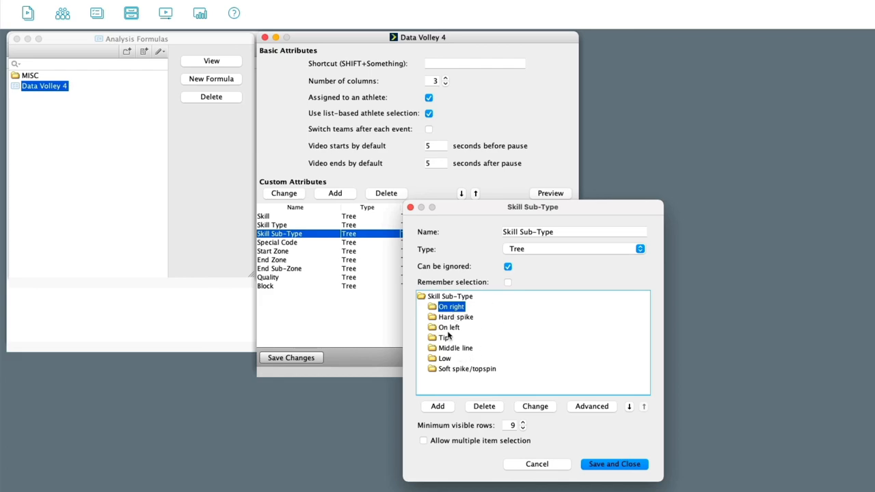